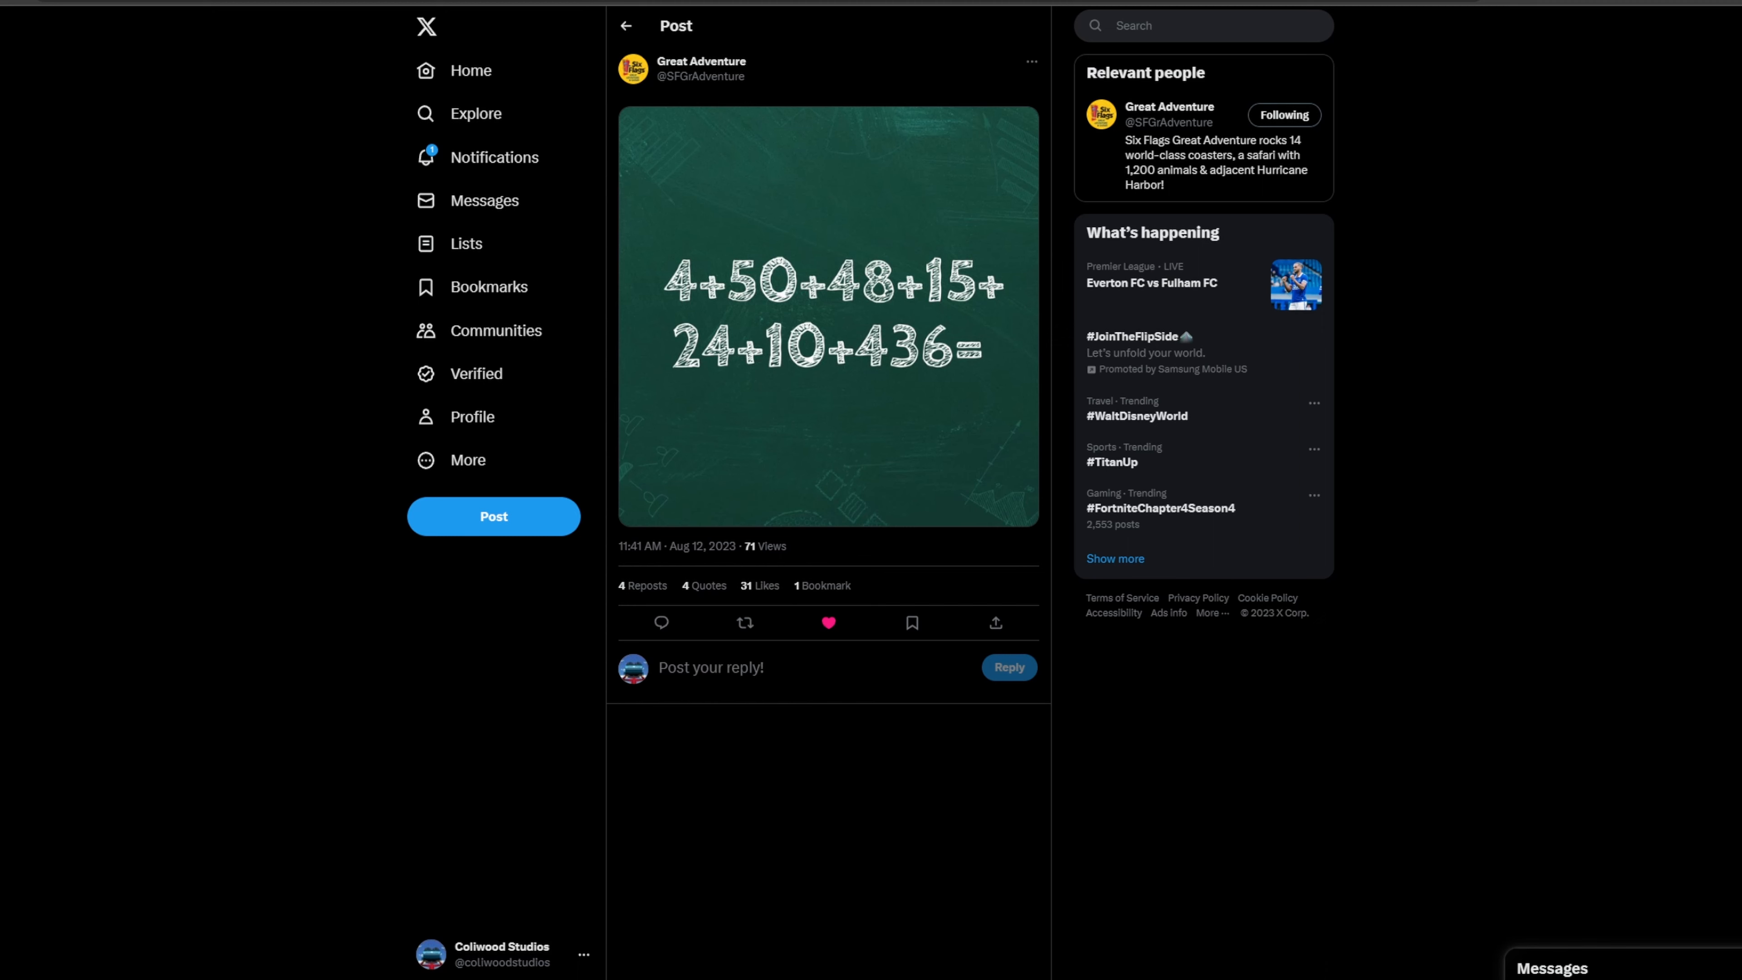
# - Enlarge the Great Adventure chalkboard image to reveal the faint diagrams beneath the '+10+436=' equation
pyautogui.click(827, 622)
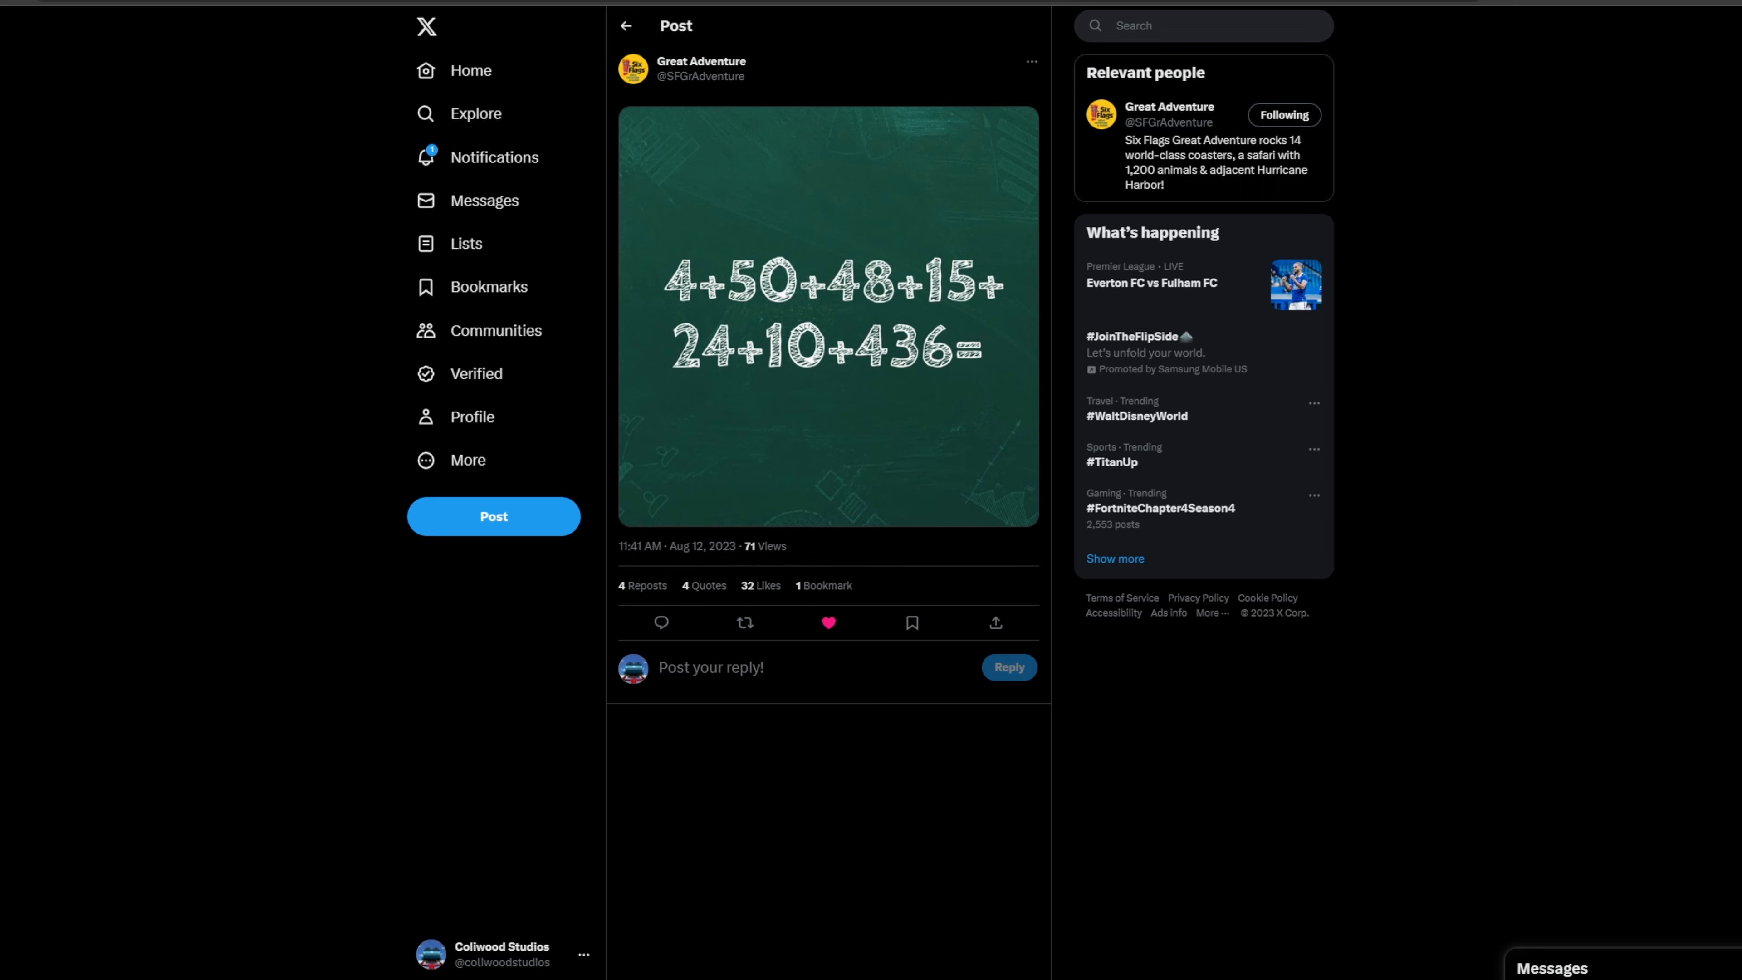
pyautogui.click(827, 316)
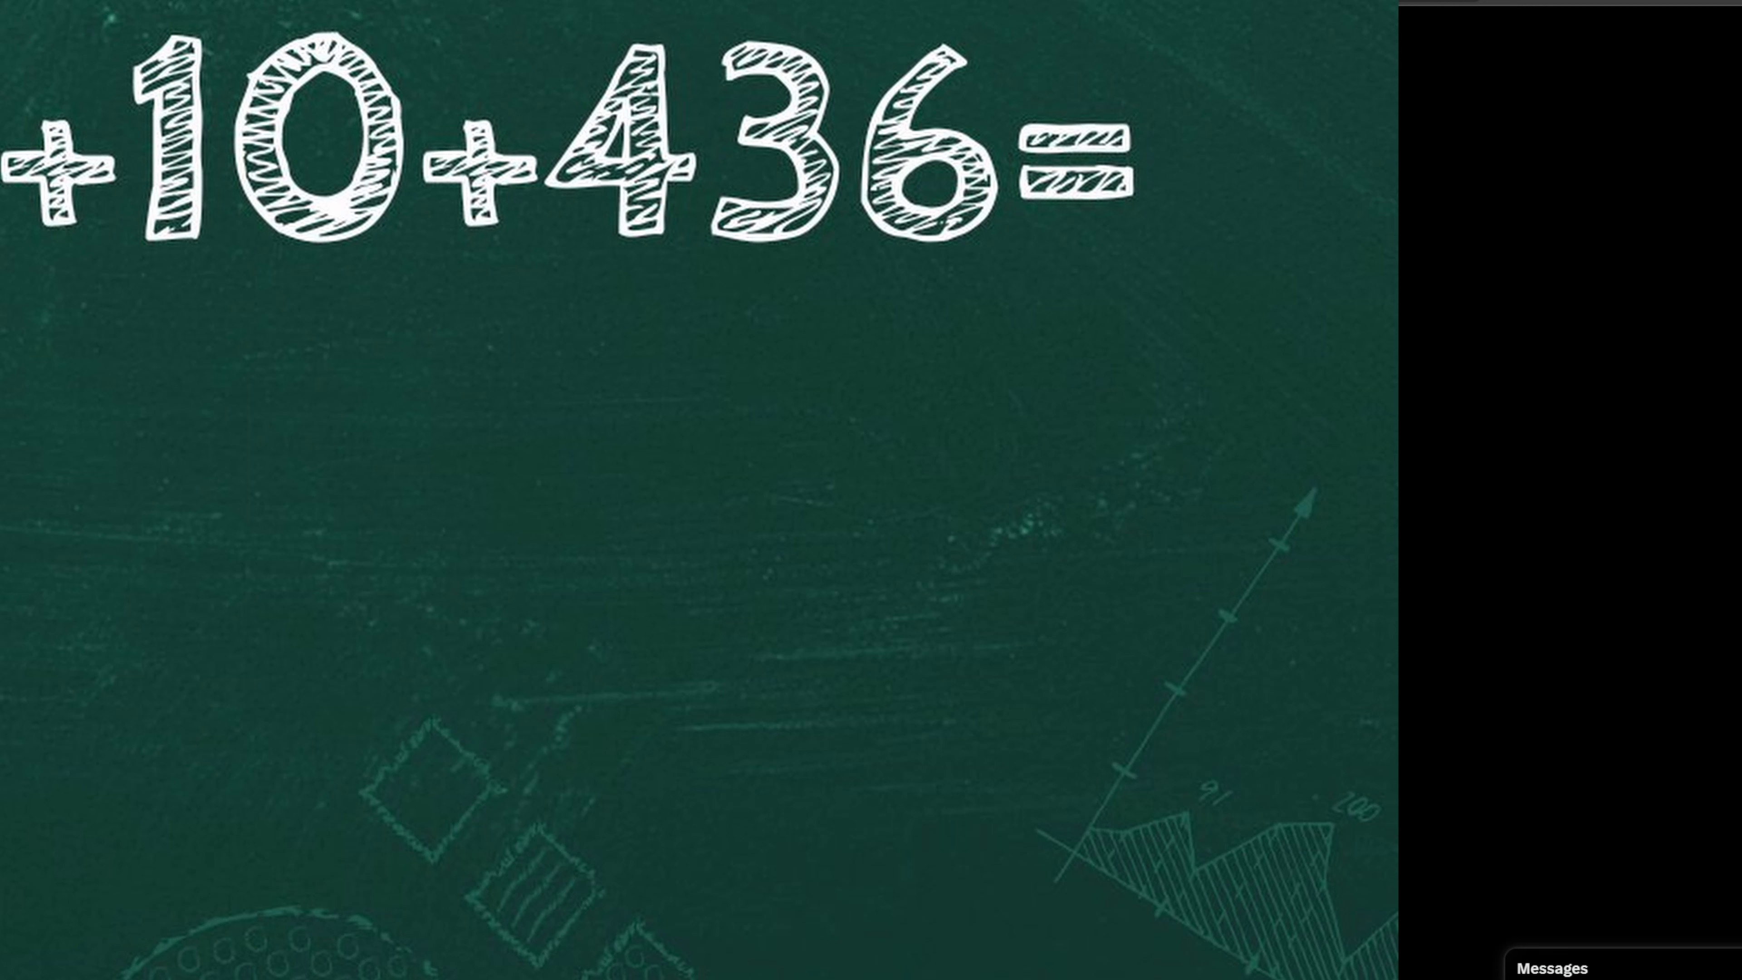